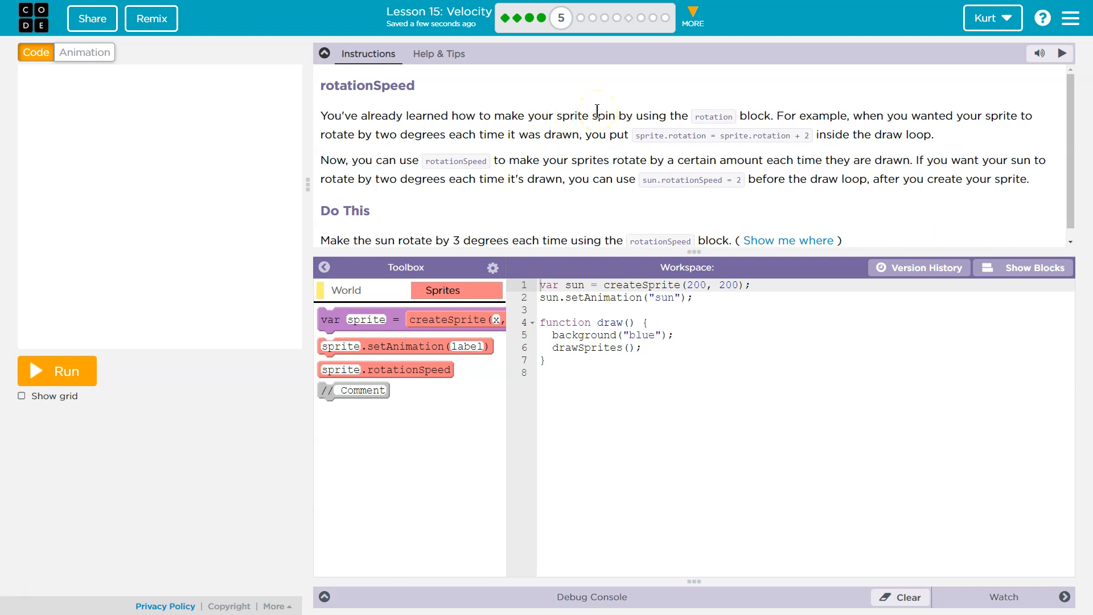
mouse_move(1002, 278)
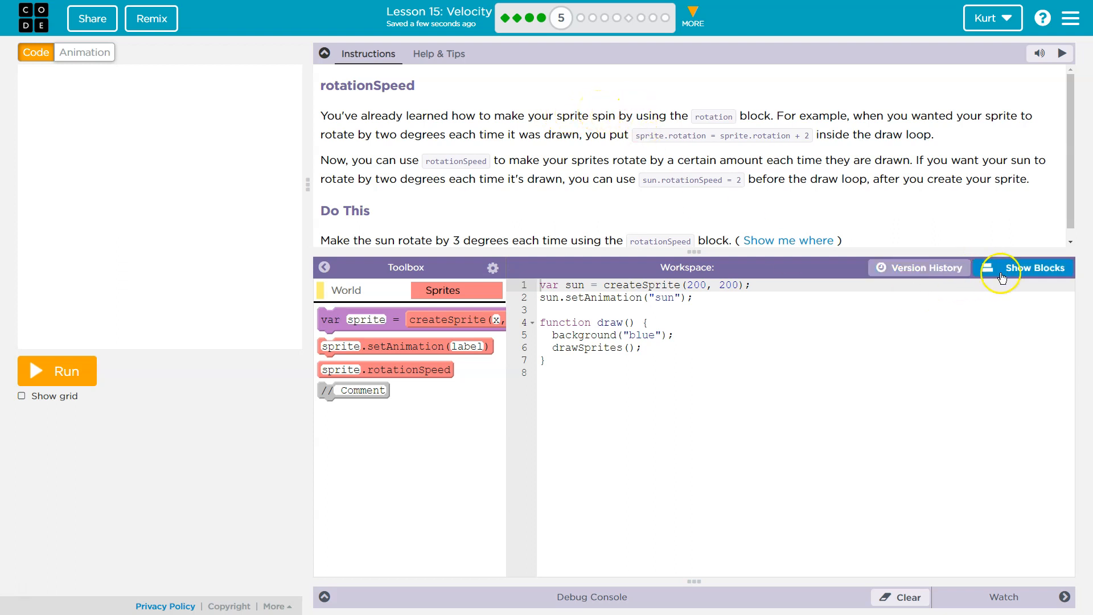
Step: Switch the sun program's workspace from text to block view
click(1032, 267)
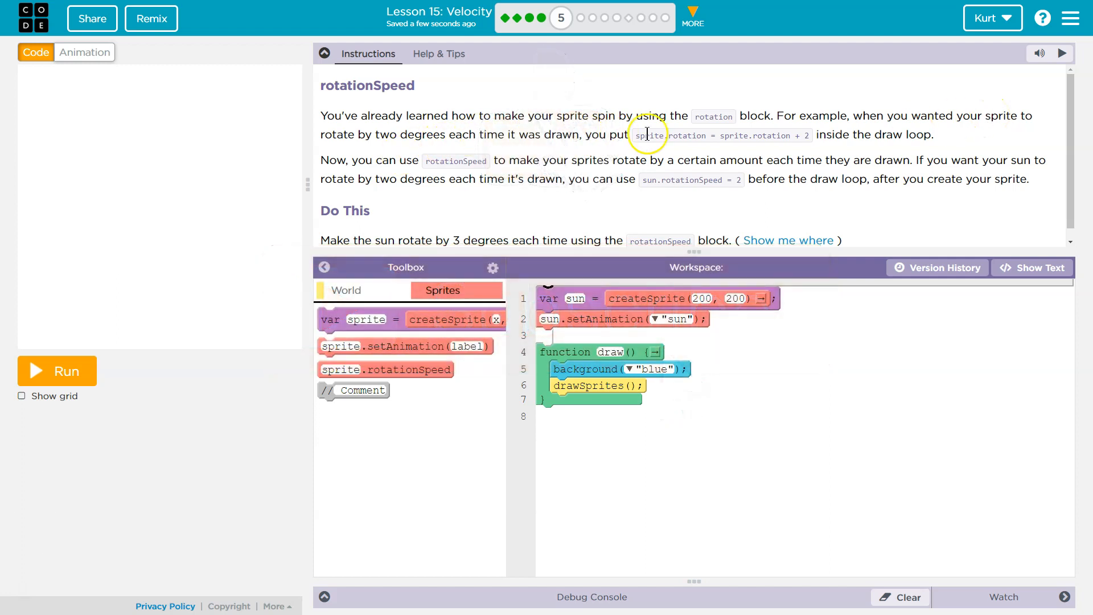
mouse_move(784, 134)
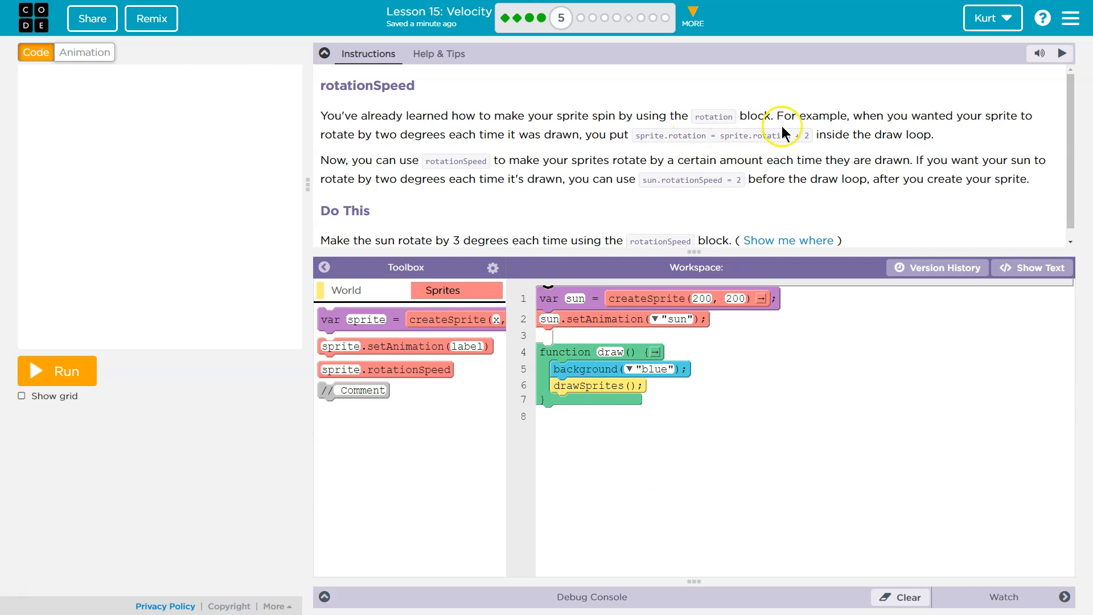
mouse_move(776, 143)
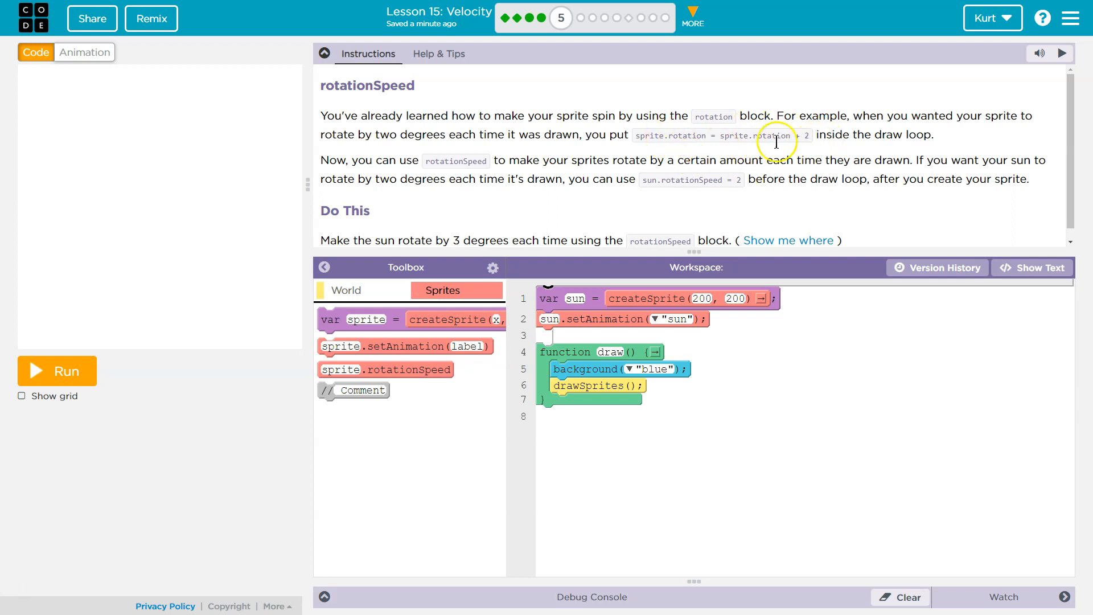
mouse_move(753, 157)
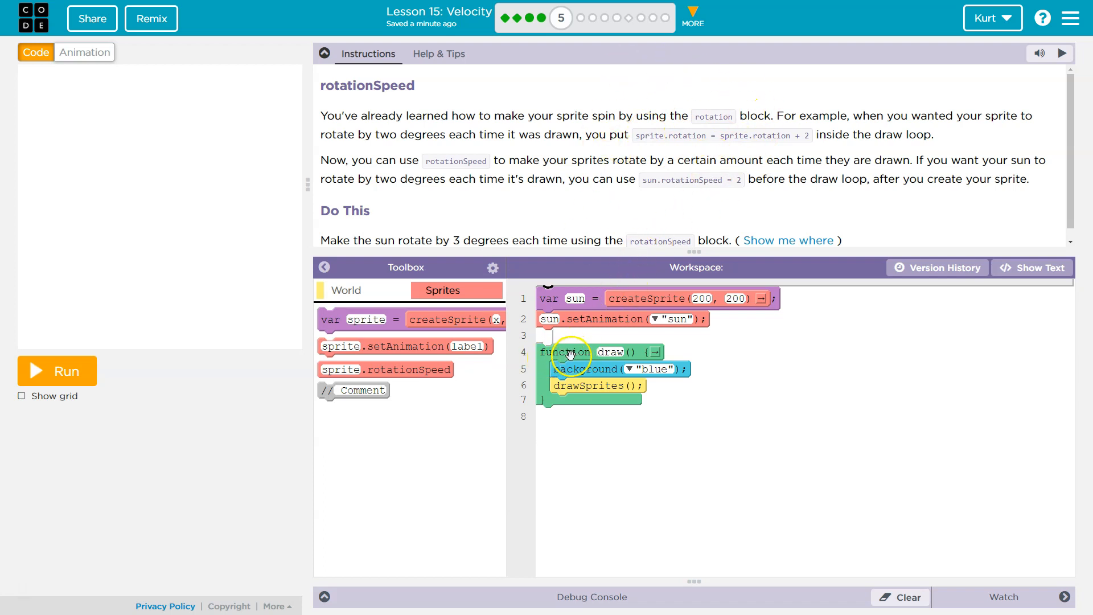
mouse_move(605, 299)
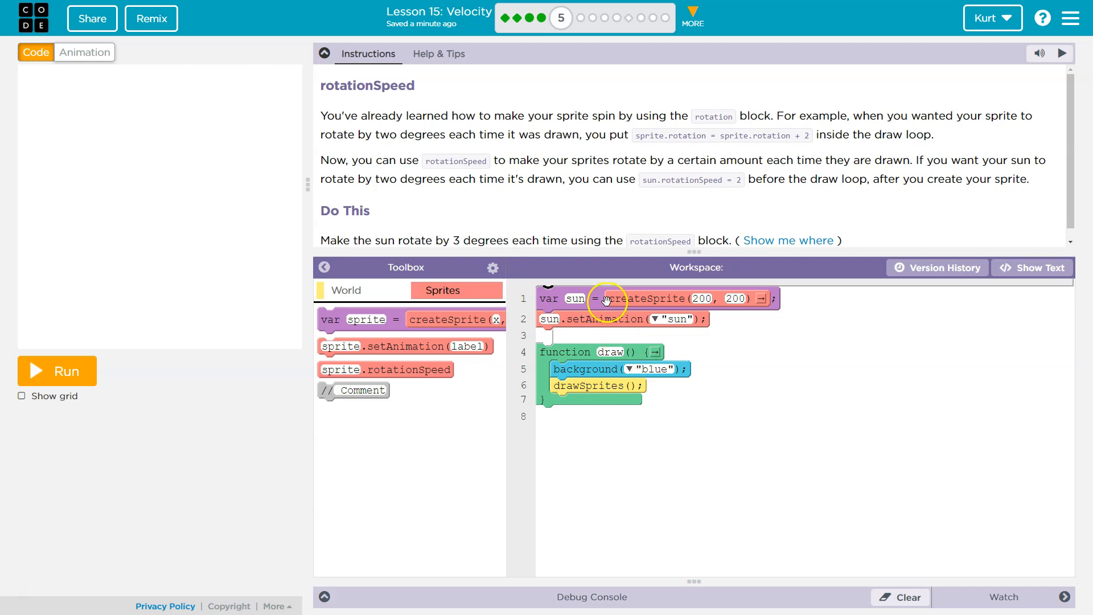
mouse_move(779, 153)
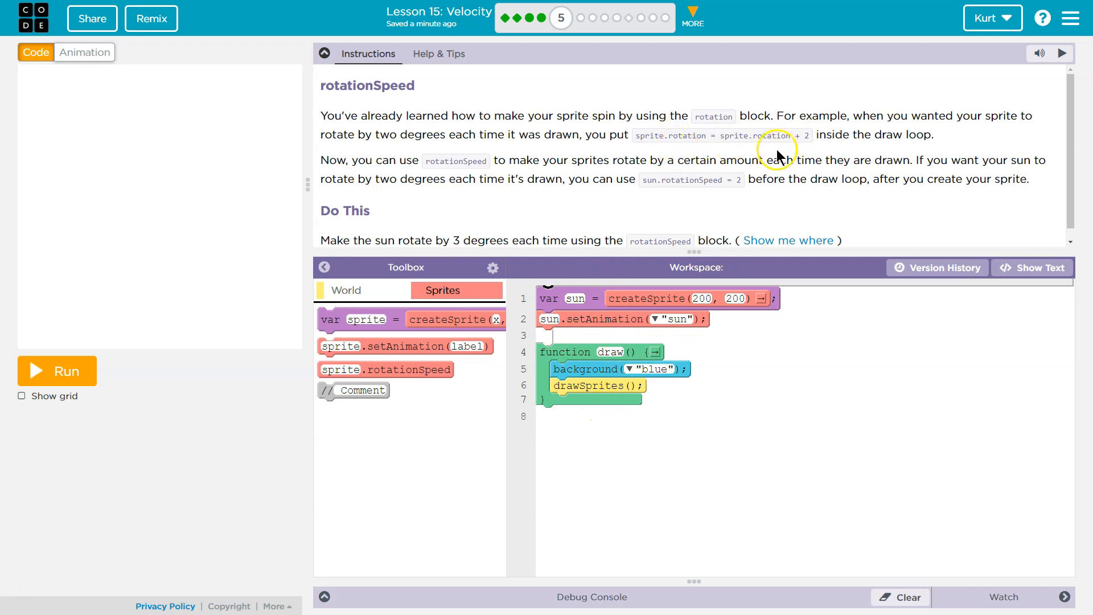
mouse_move(381, 176)
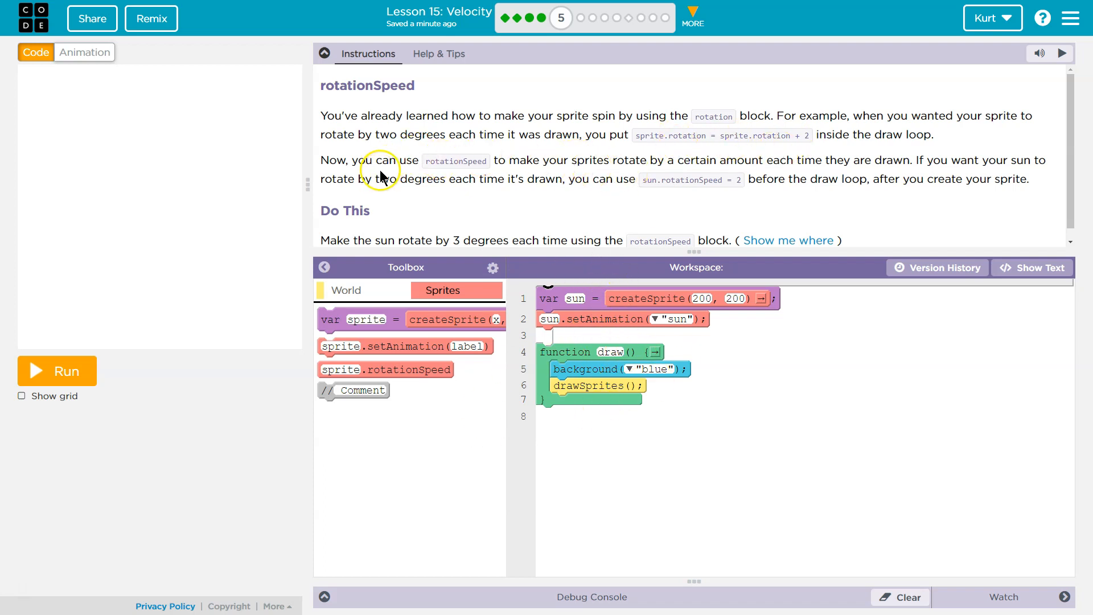
mouse_move(566, 208)
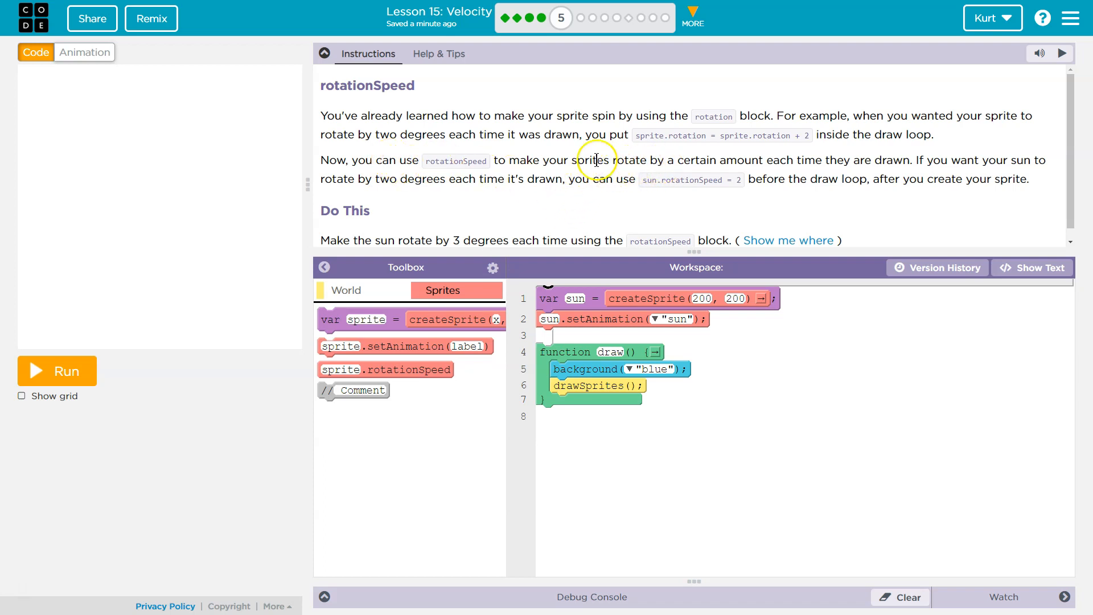
mouse_move(812, 172)
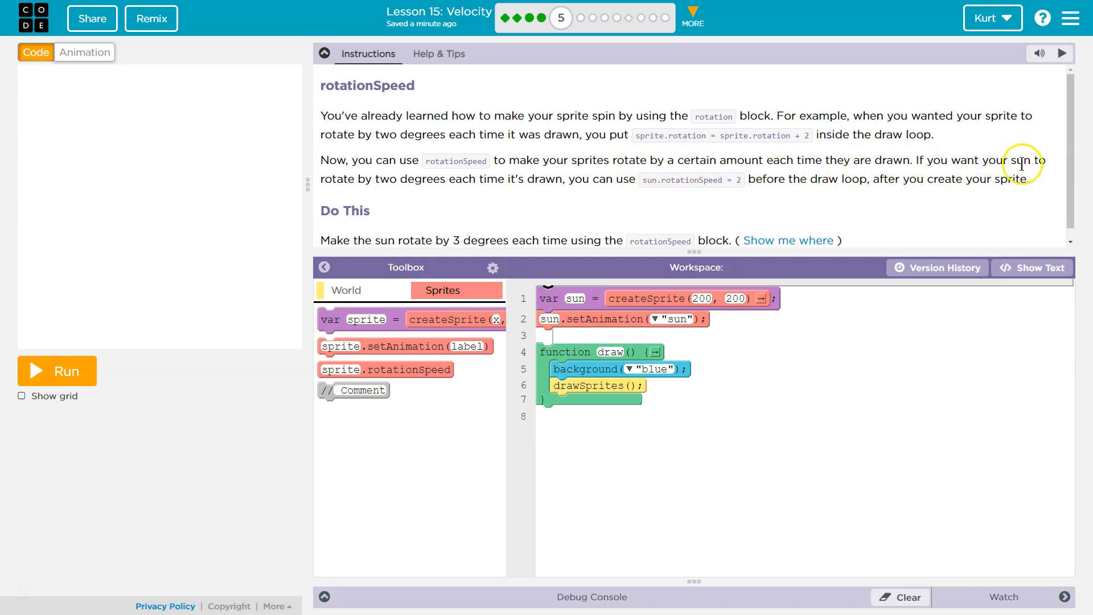
mouse_move(509, 199)
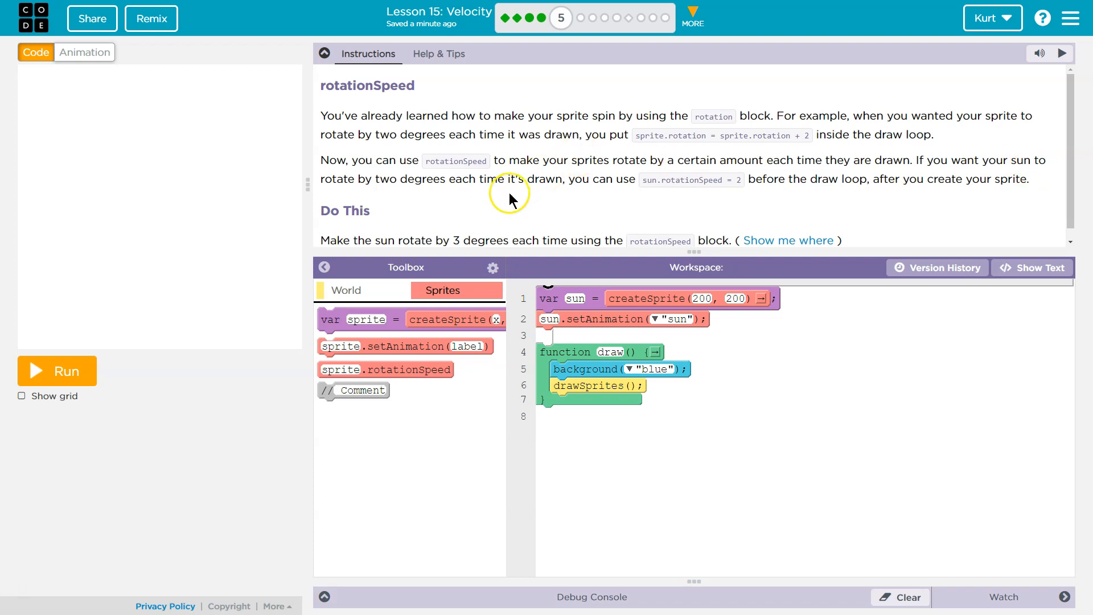
mouse_move(568, 194)
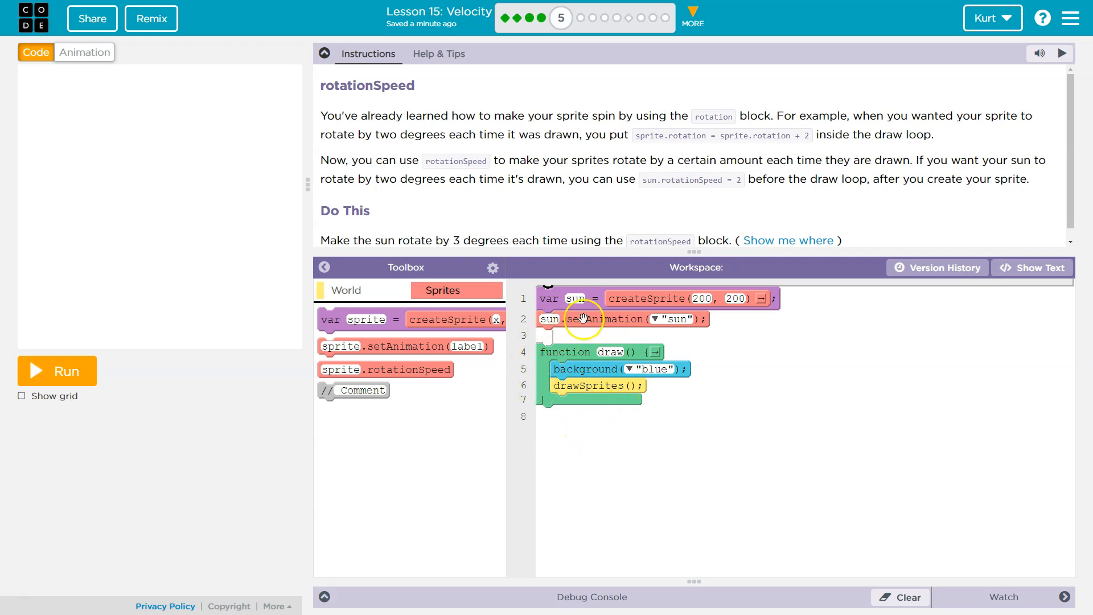
mouse_move(616, 345)
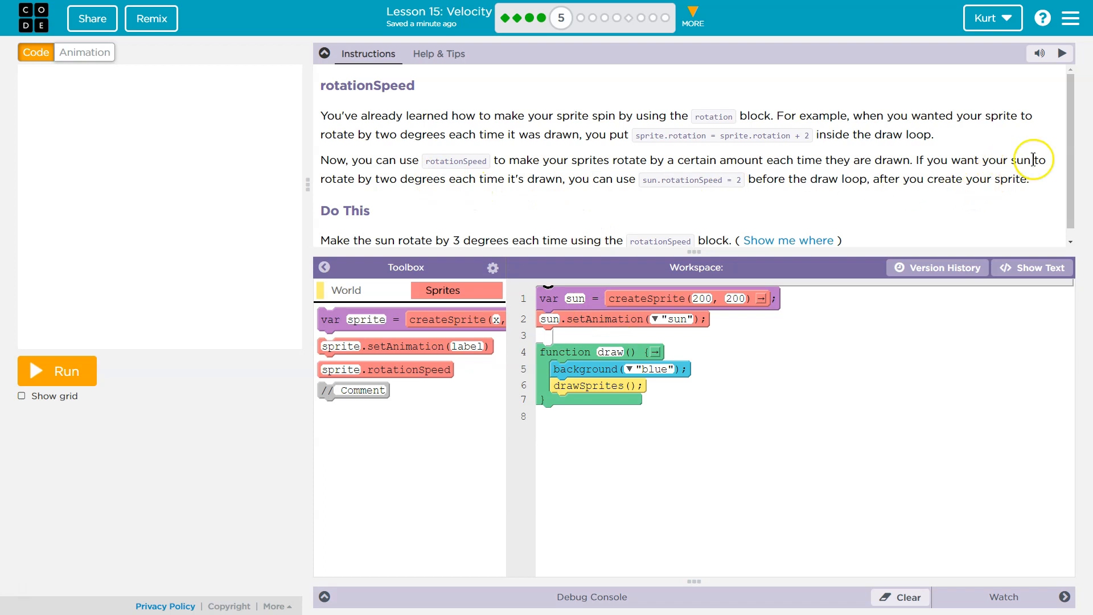
mouse_move(410, 176)
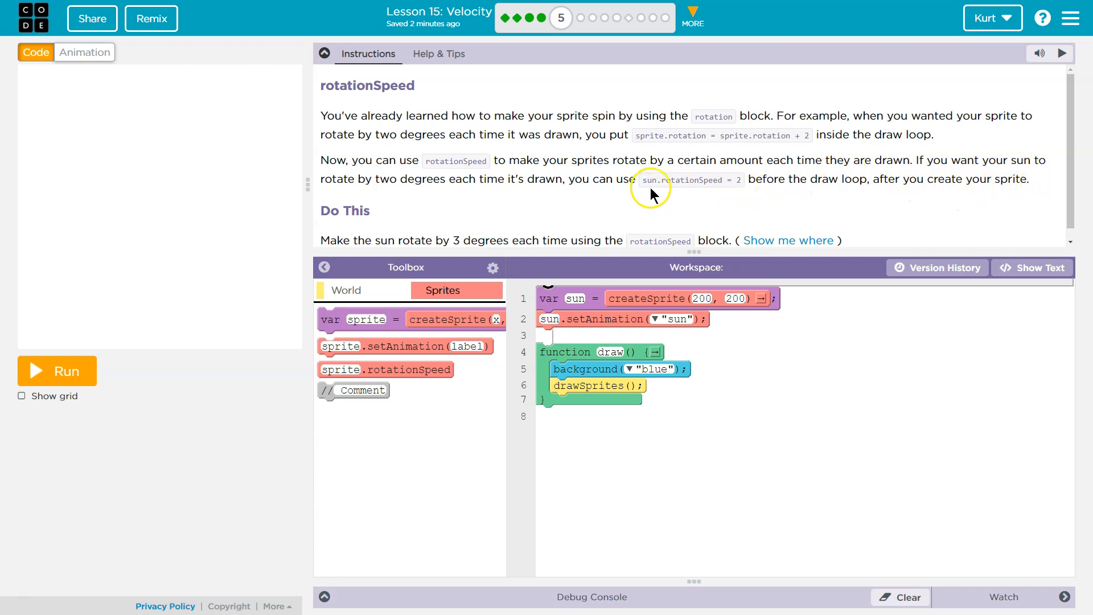
mouse_move(561, 341)
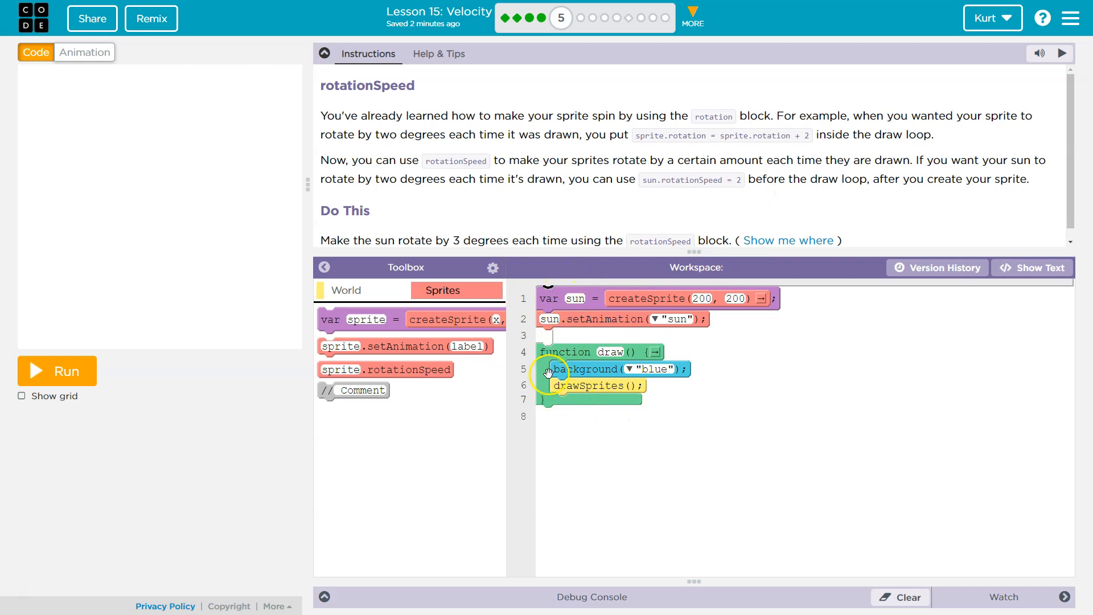
mouse_move(536, 403)
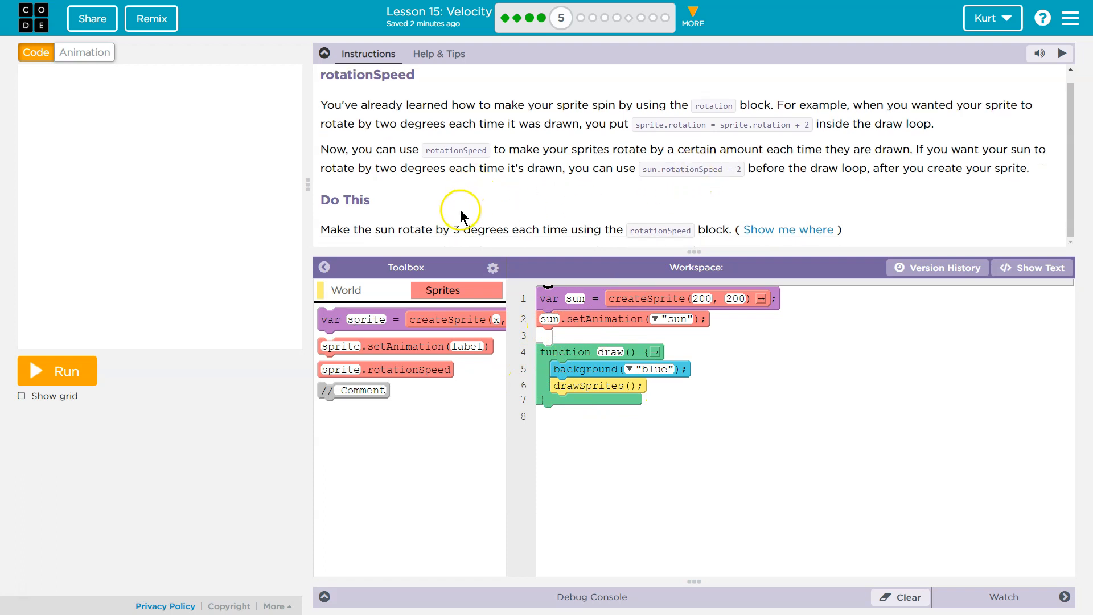
mouse_move(487, 227)
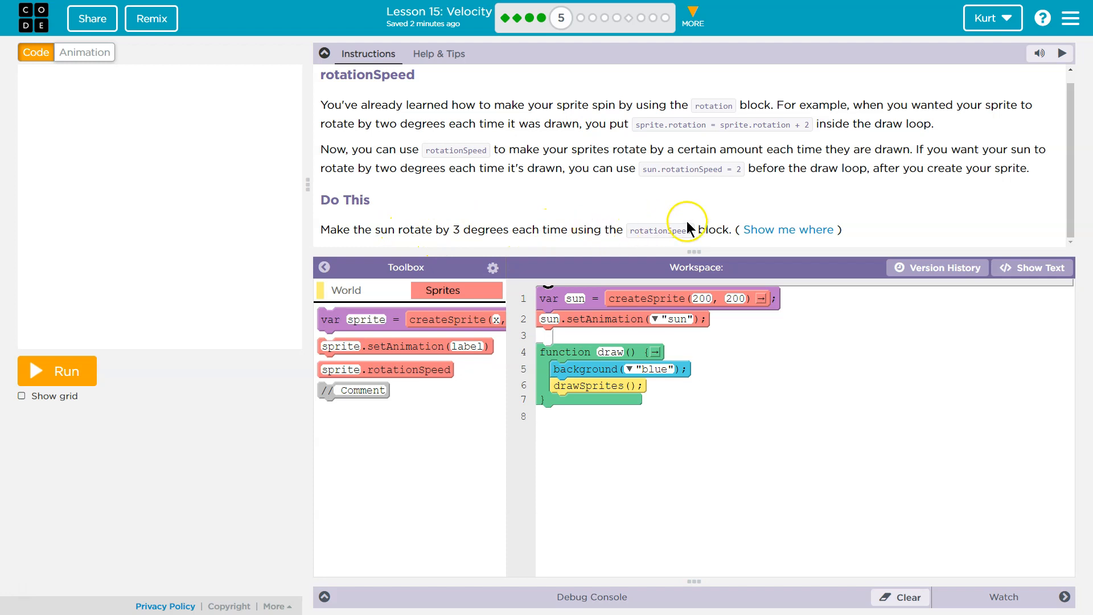
mouse_move(426, 406)
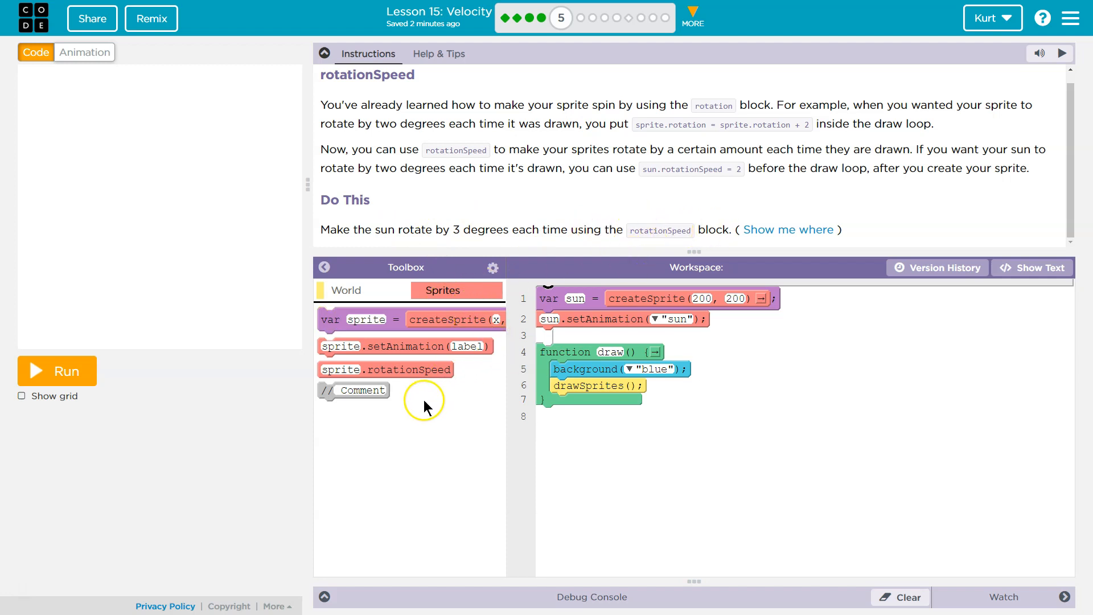
mouse_move(385, 370)
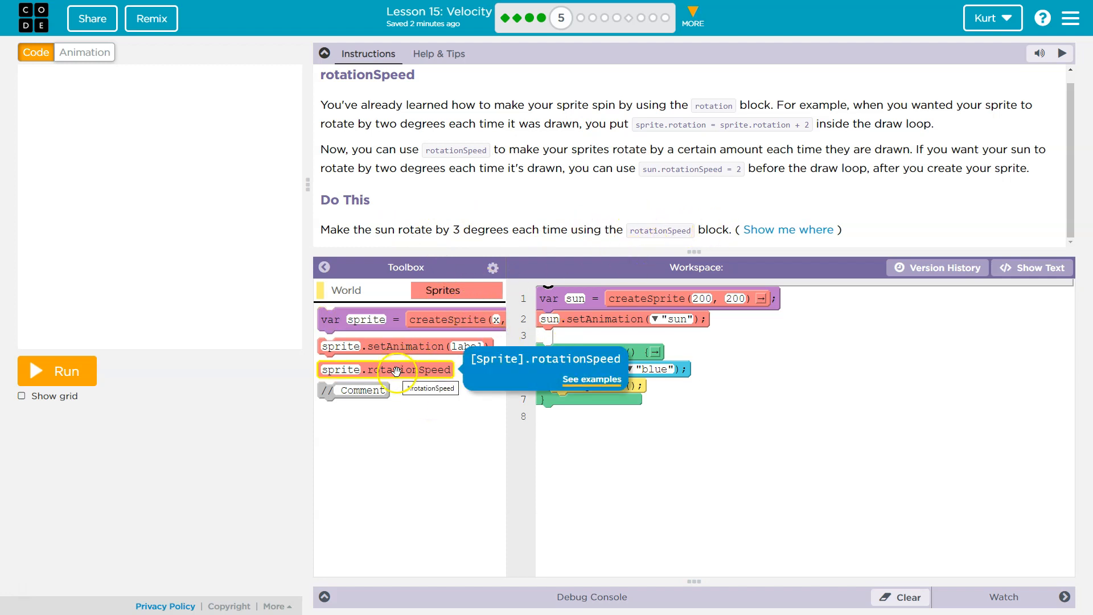
Step: Add a sun.rotationSpeed block below sun.setAnimation and set its value to 3
drag(386, 369, 620, 339)
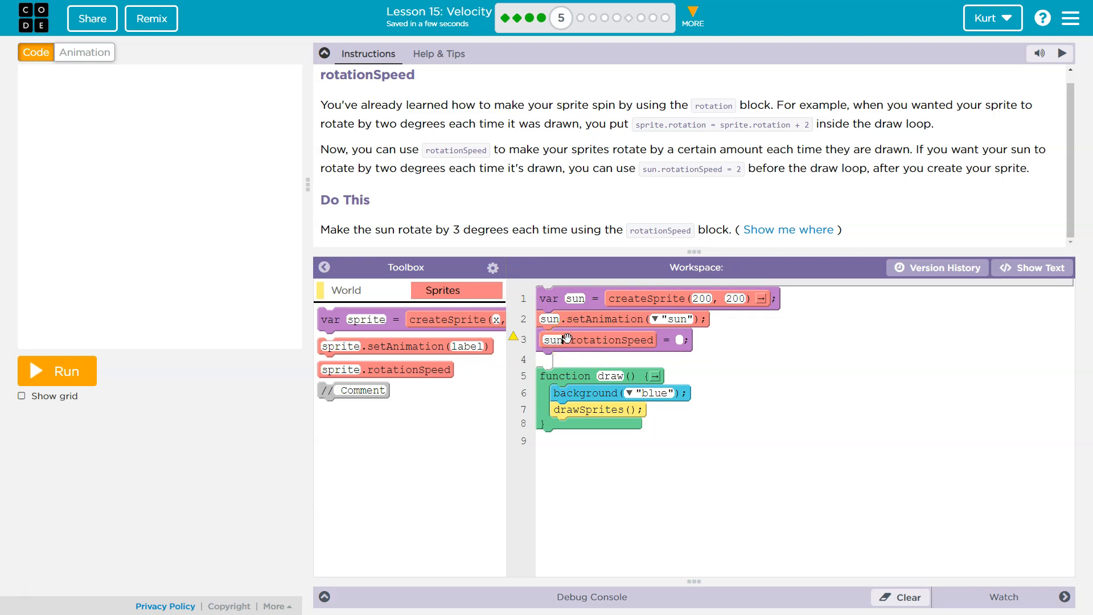
click(680, 341)
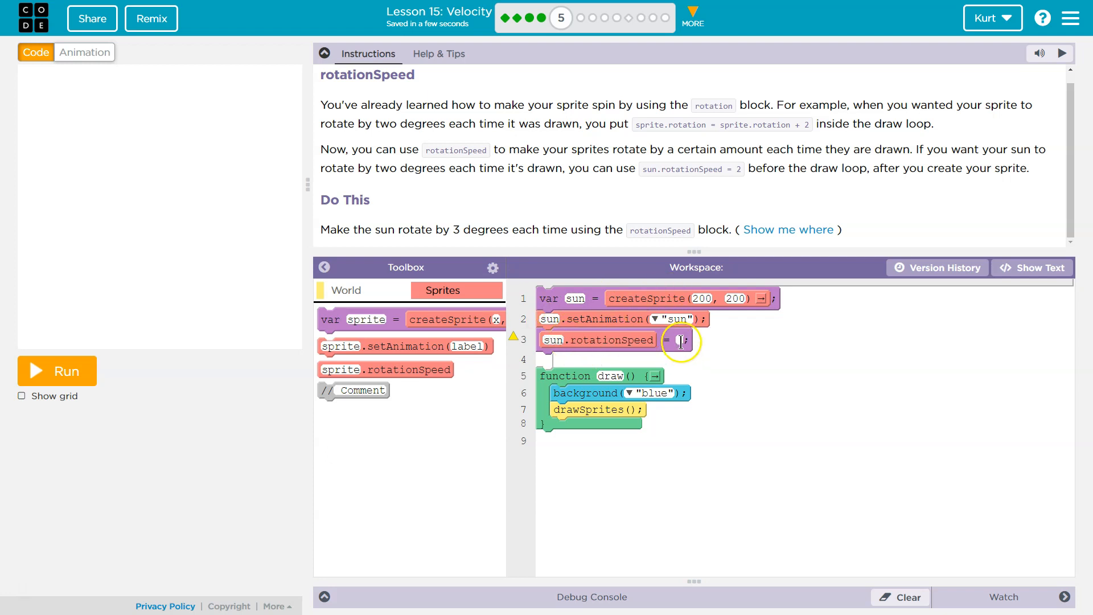
text(3)
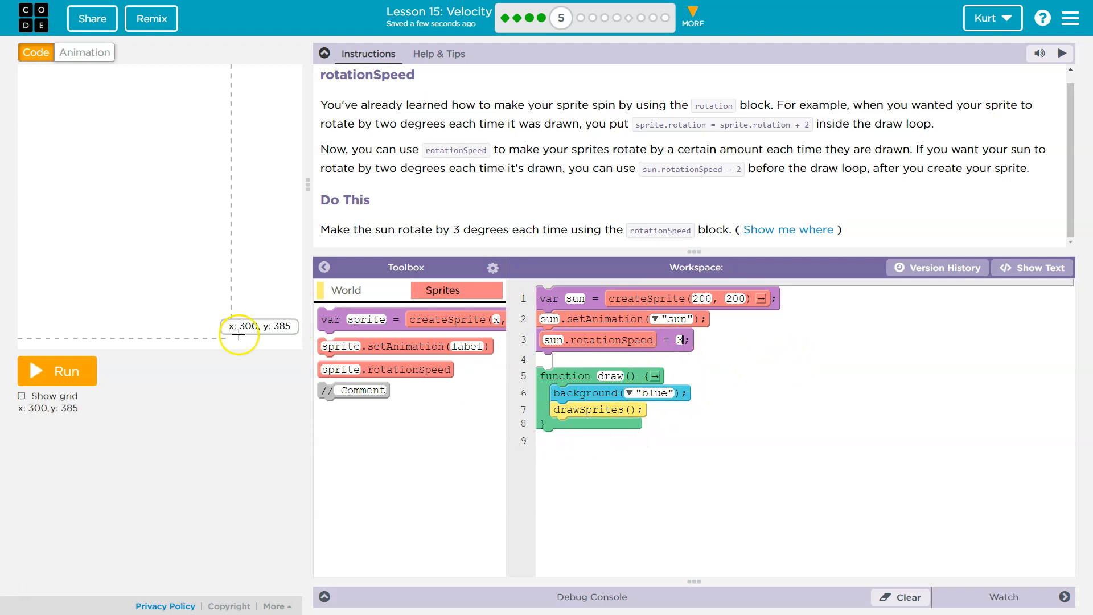
Step: Run the program to show the sun on the blue stage, then re-enter rotationSpeed 3
click(56, 370)
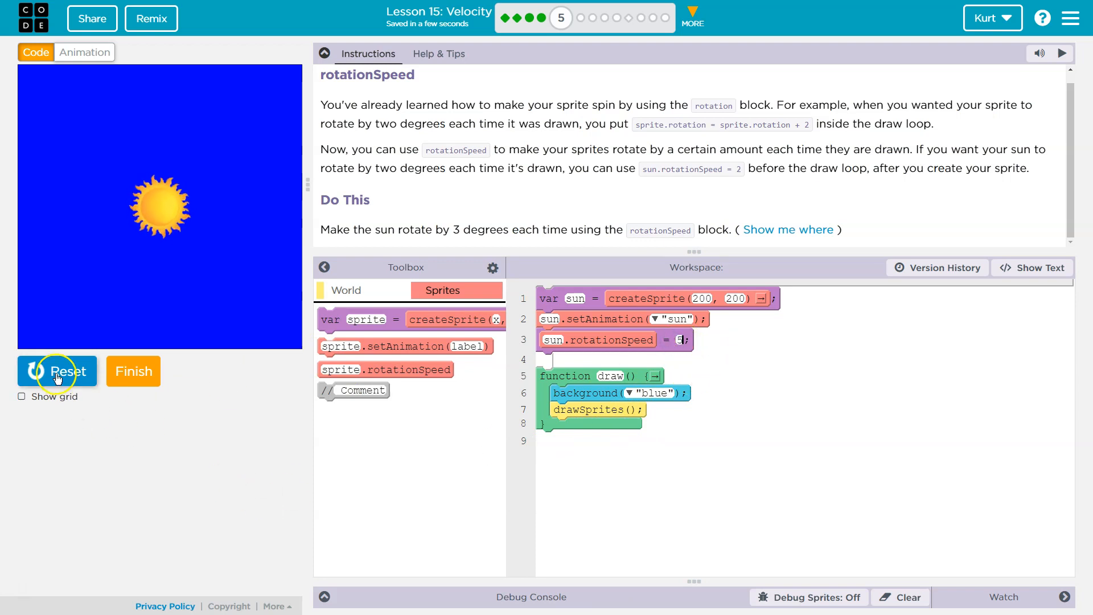
click(682, 340)
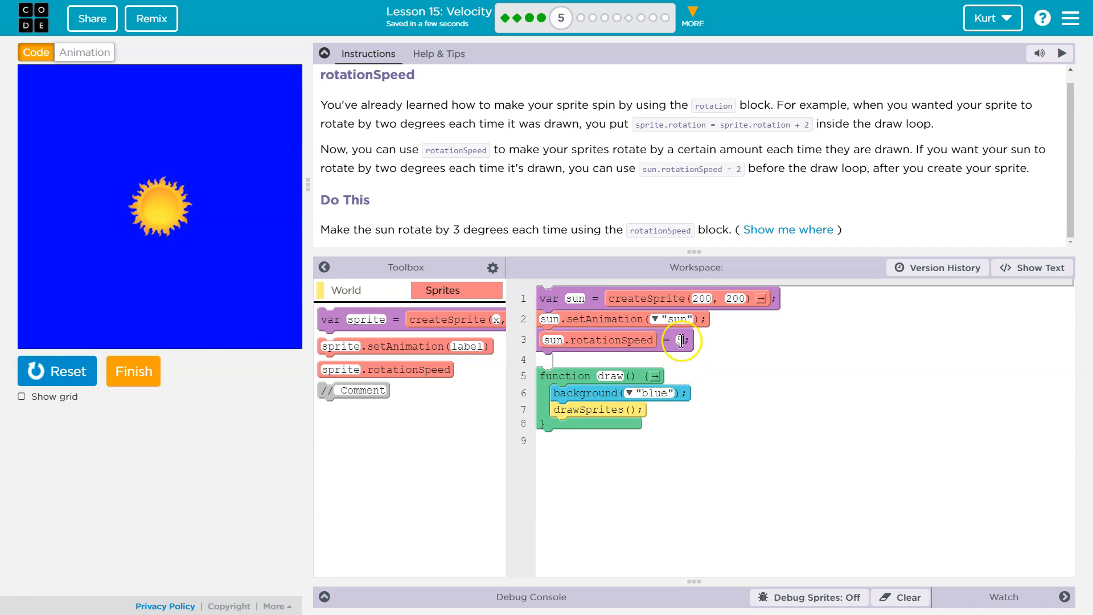
text(3)
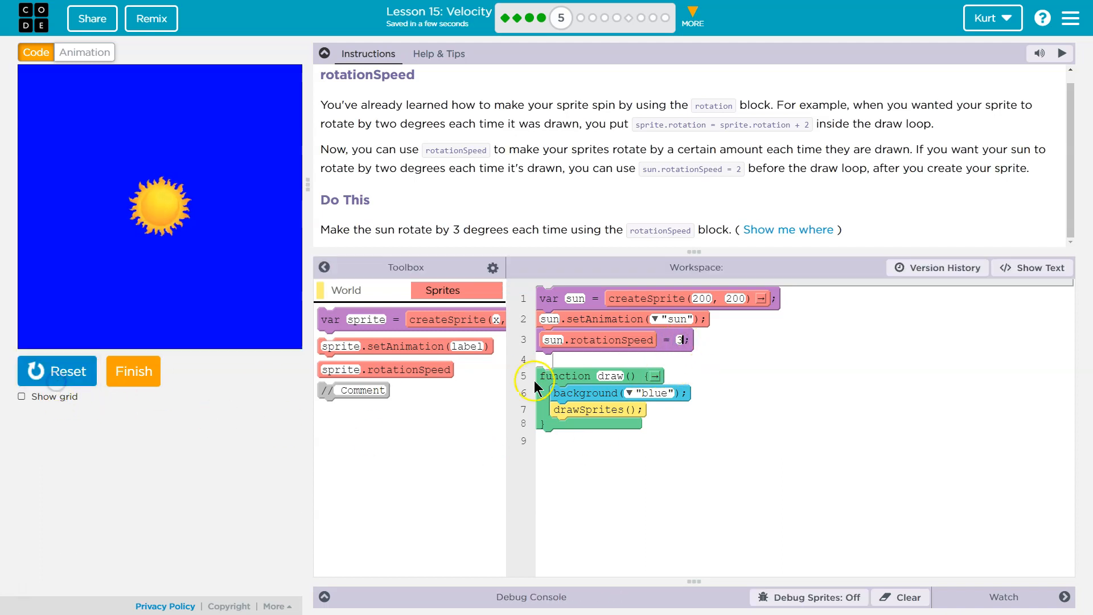